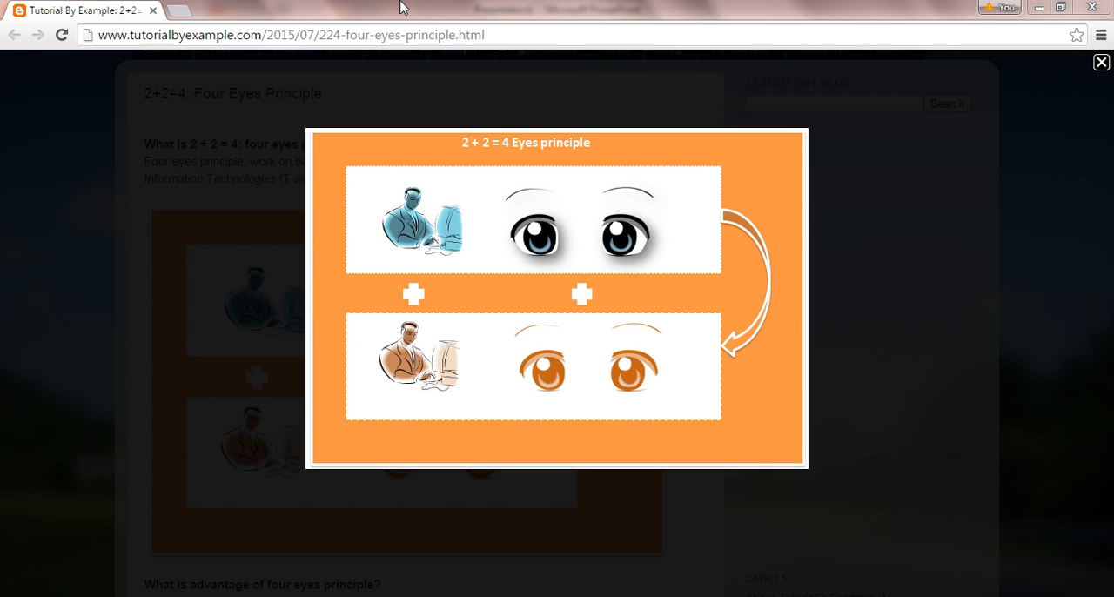
pyautogui.moveTo(439, 585)
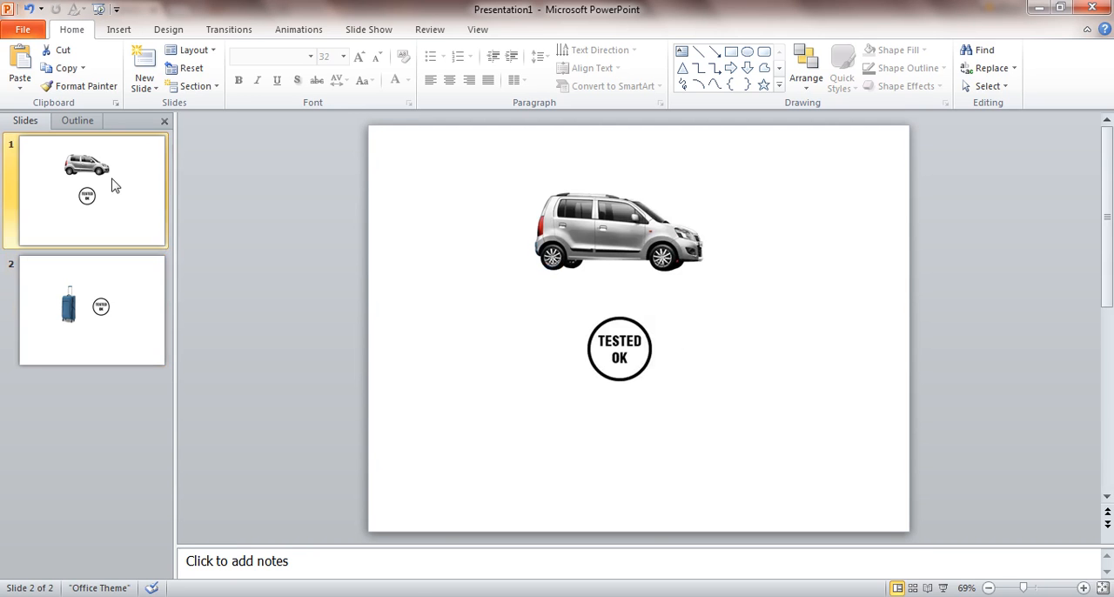
# - Show the car slide, then the blue suitcase slide stamped TESTED OK
pyautogui.click(87, 190)
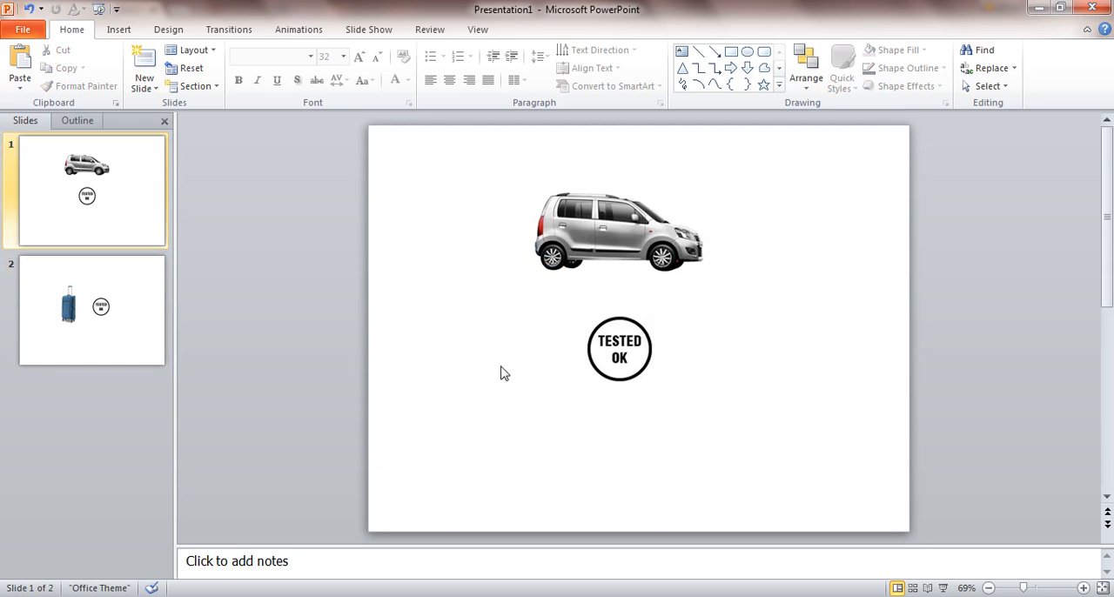
pyautogui.moveTo(610, 222)
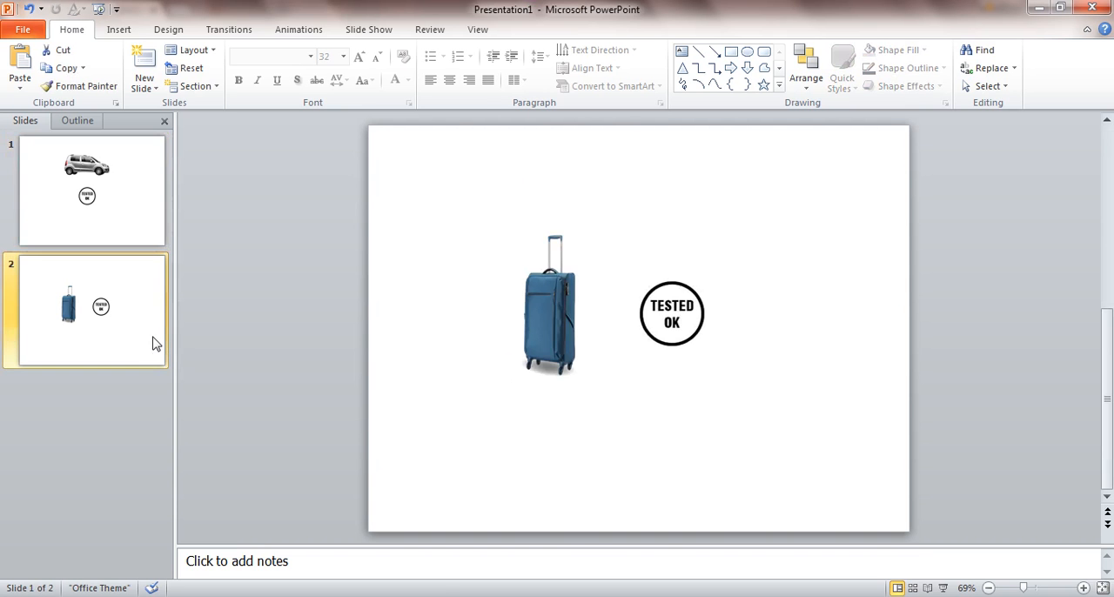
pyautogui.click(87, 309)
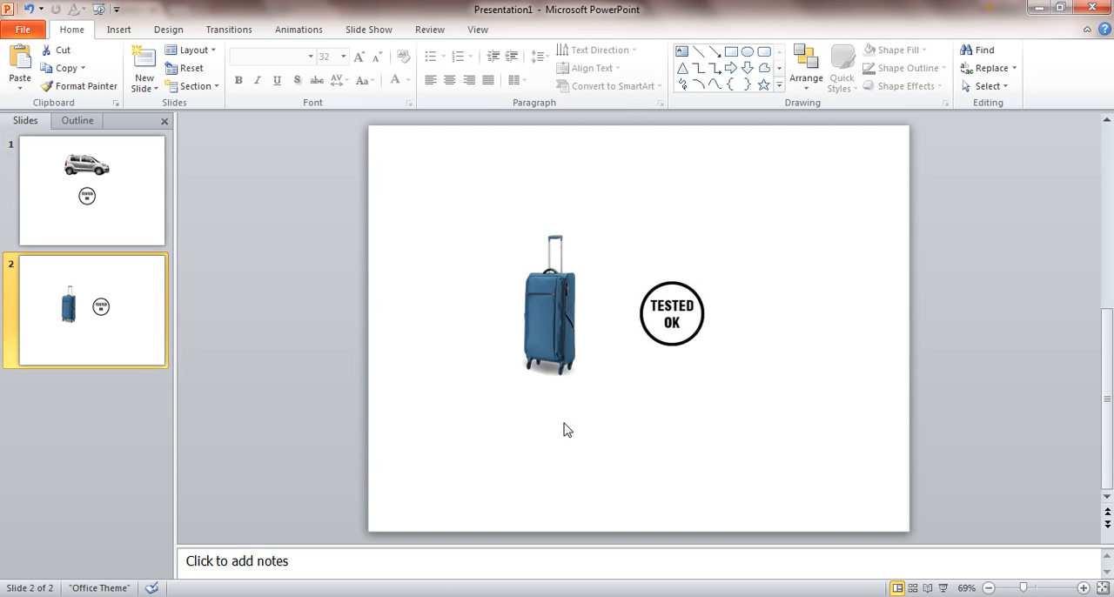
pyautogui.moveTo(571, 426)
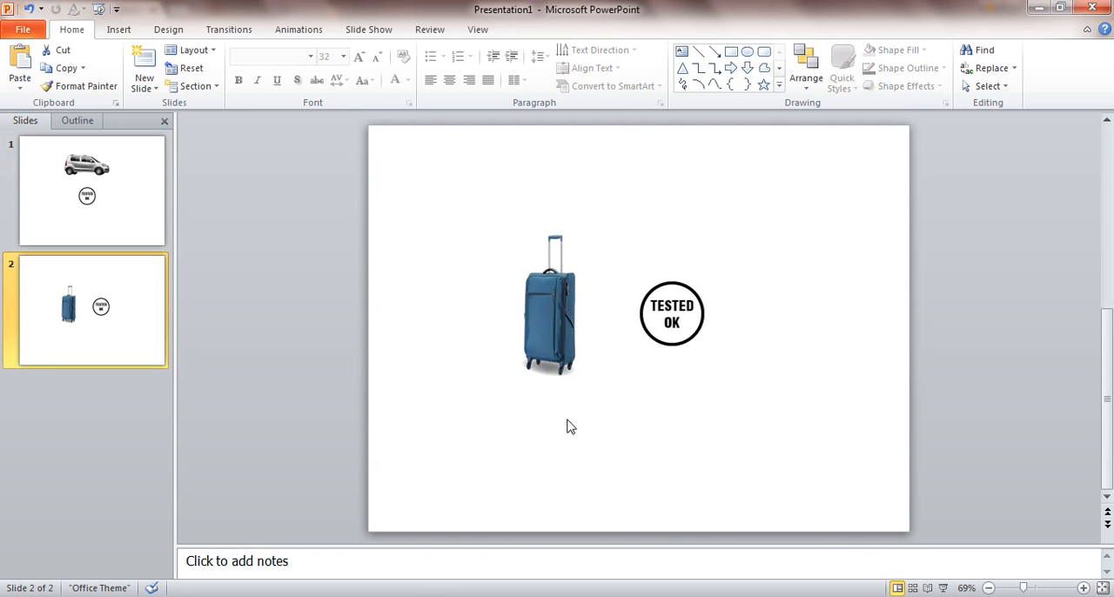
pyautogui.moveTo(509, 357)
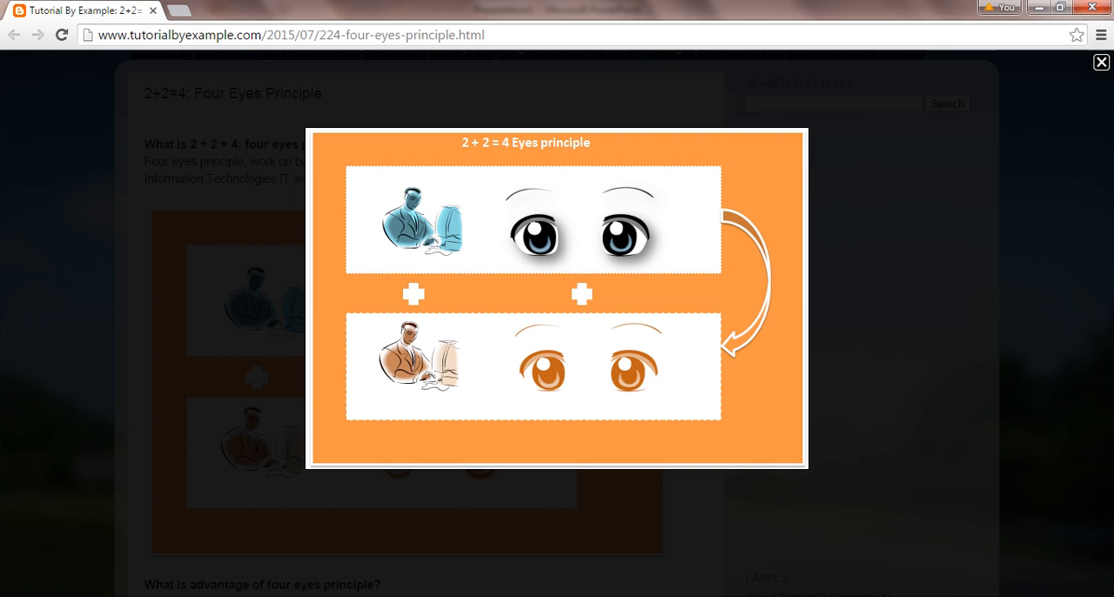
pyautogui.moveTo(346, 180)
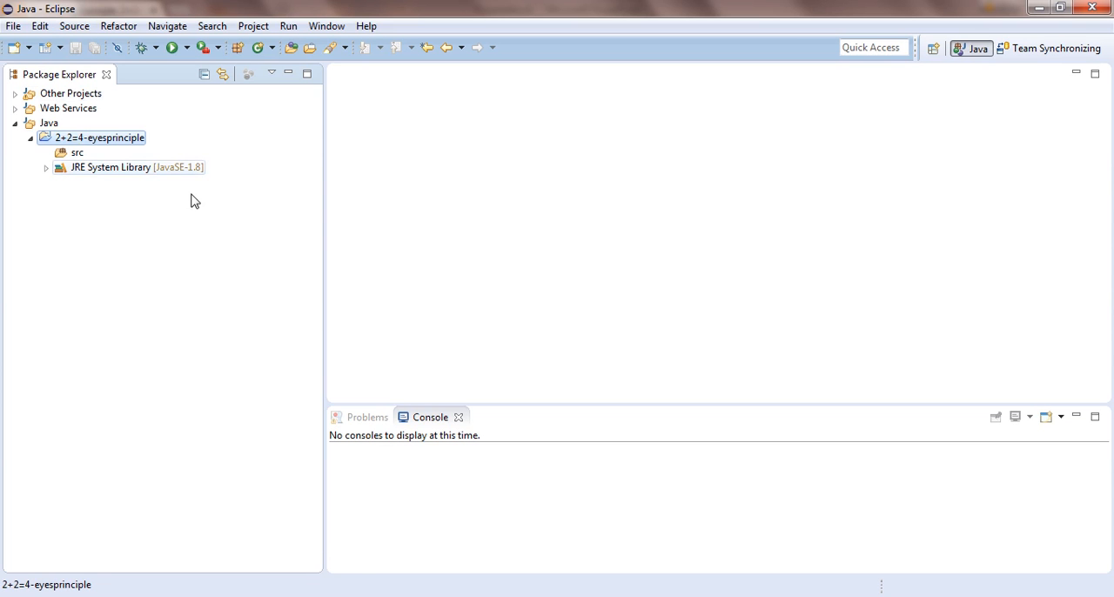
# - Create a public class named Hello in src, including a public static void main stub
pyautogui.rightClick(78, 152)
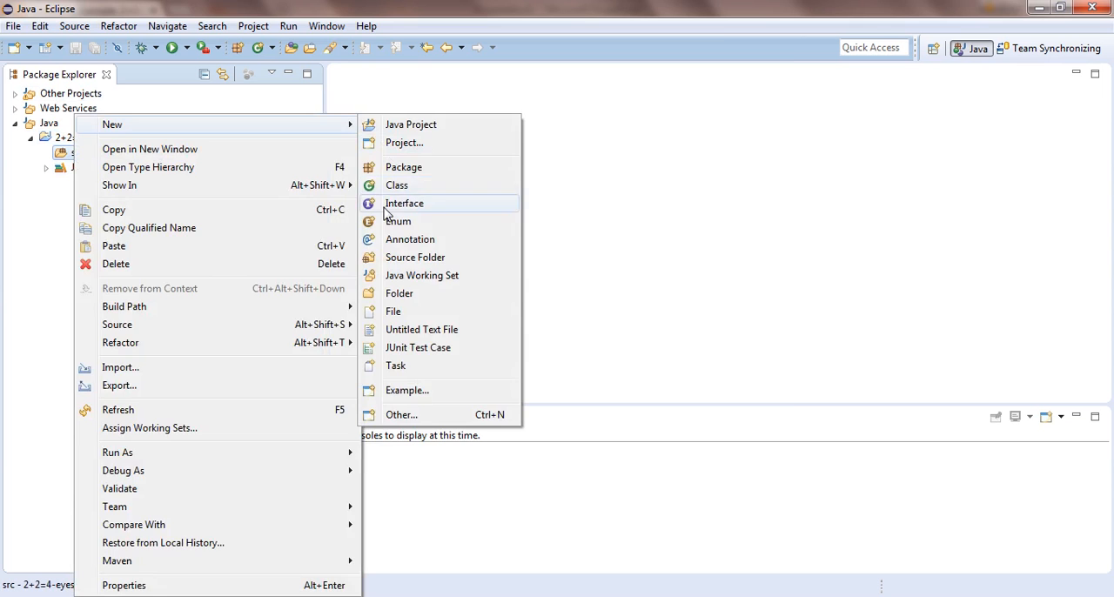
pyautogui.click(396, 185)
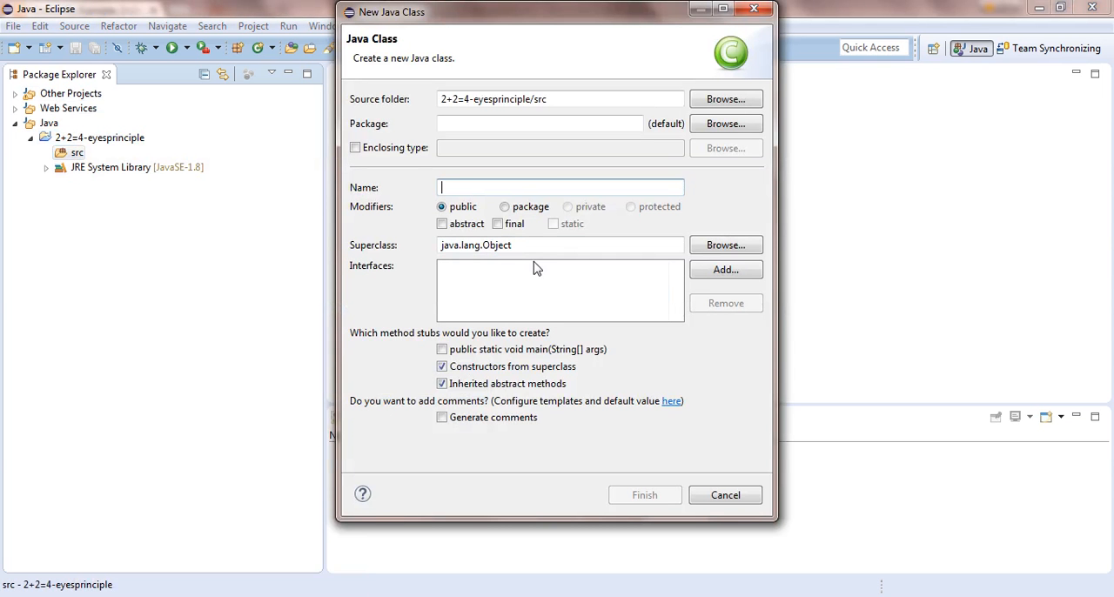
pyautogui.write('Hell')
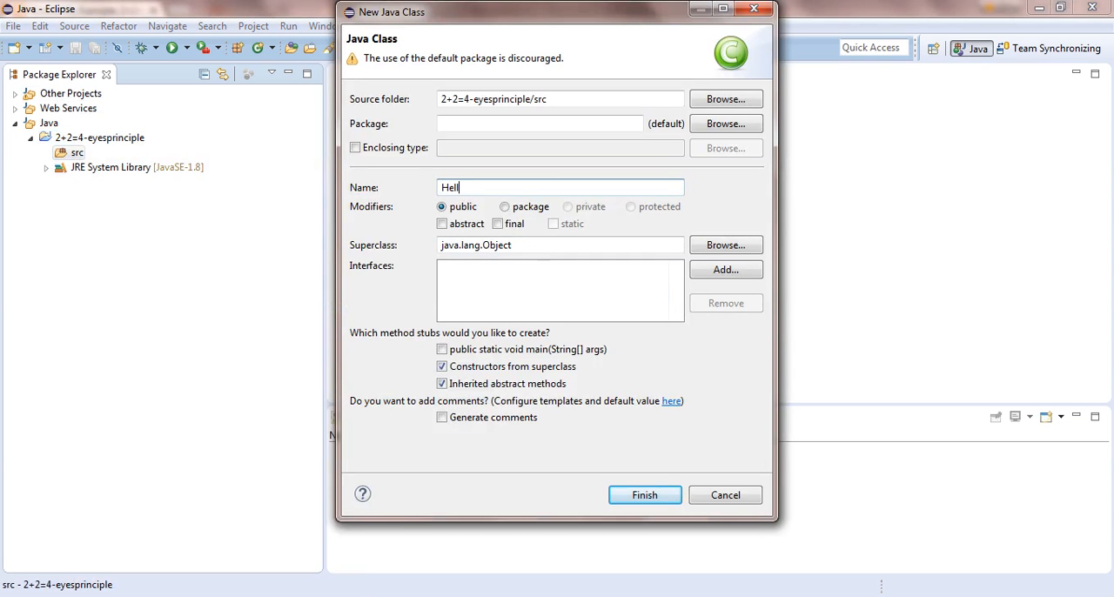
pyautogui.write('o')
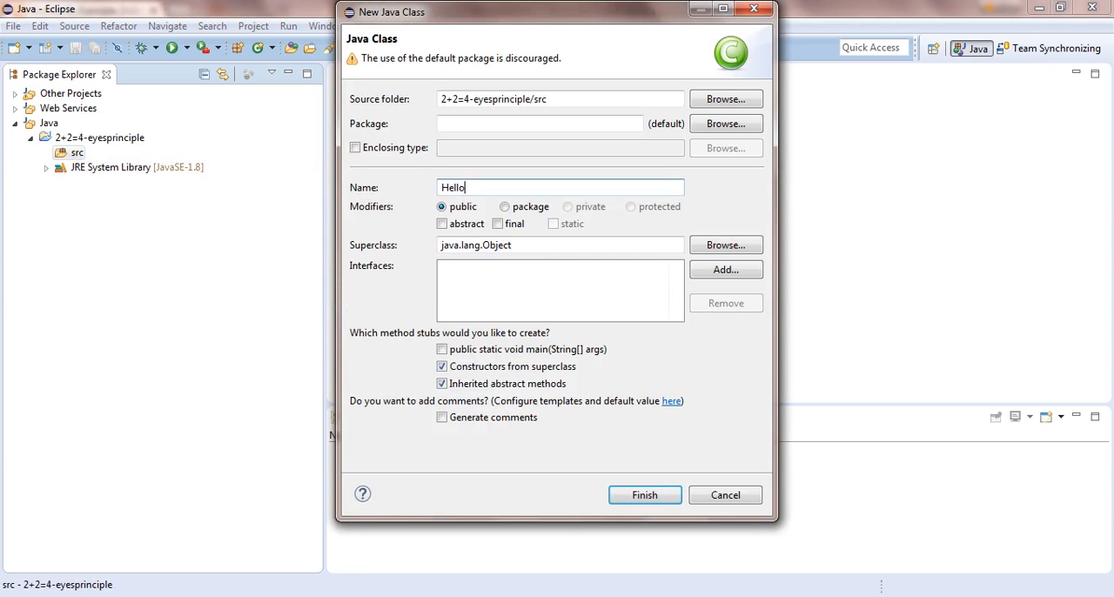
pyautogui.click(442, 349)
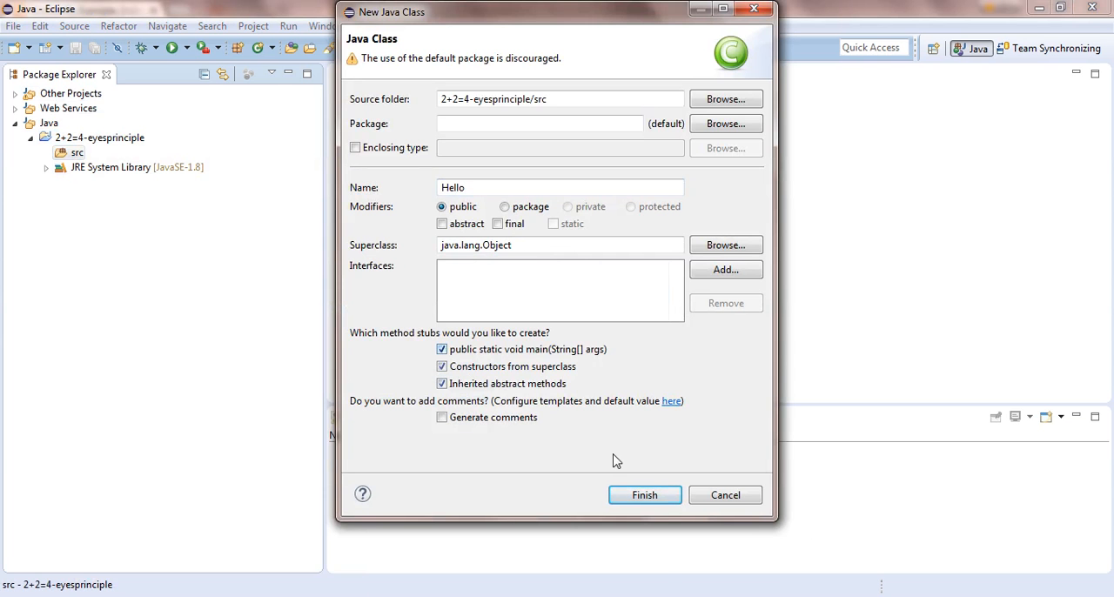
pyautogui.click(644, 495)
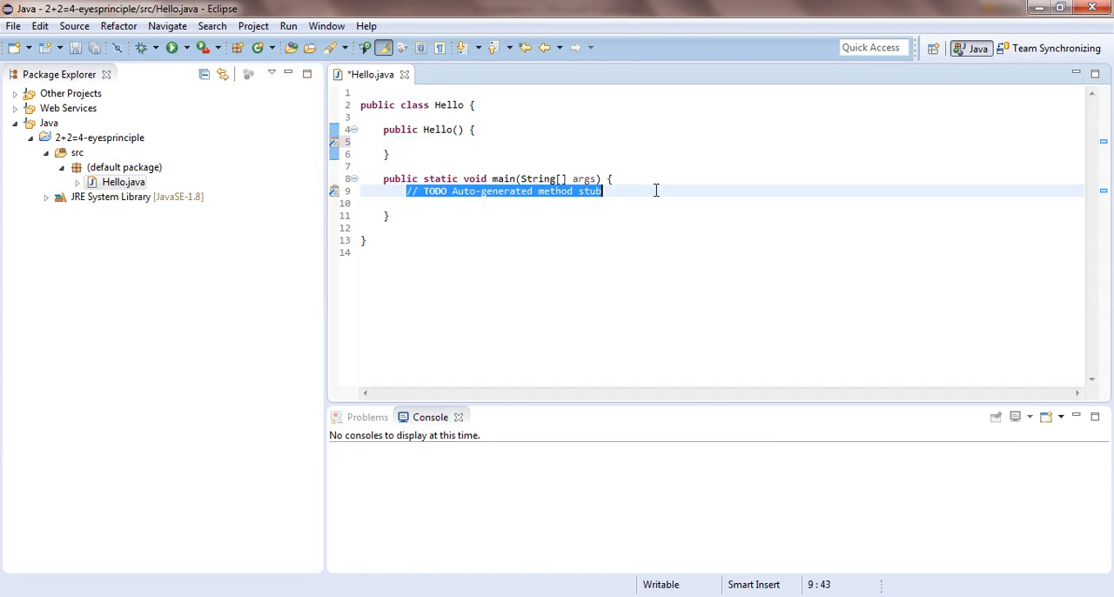
# - Write System.out.println("Hello") in main, then select the default package
pyautogui.write('sys')
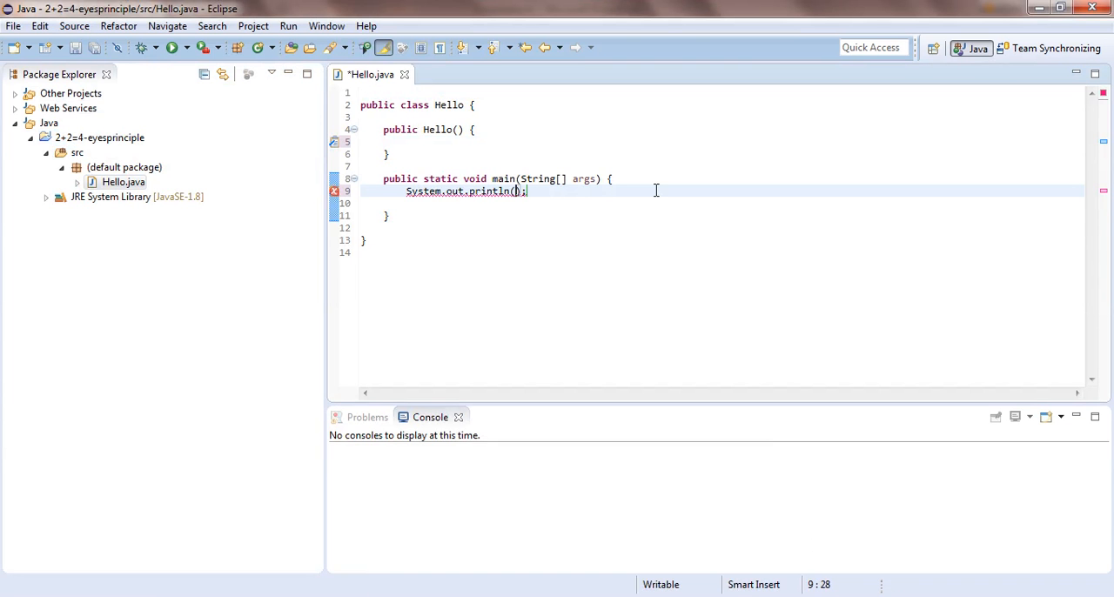
pyautogui.write('""')
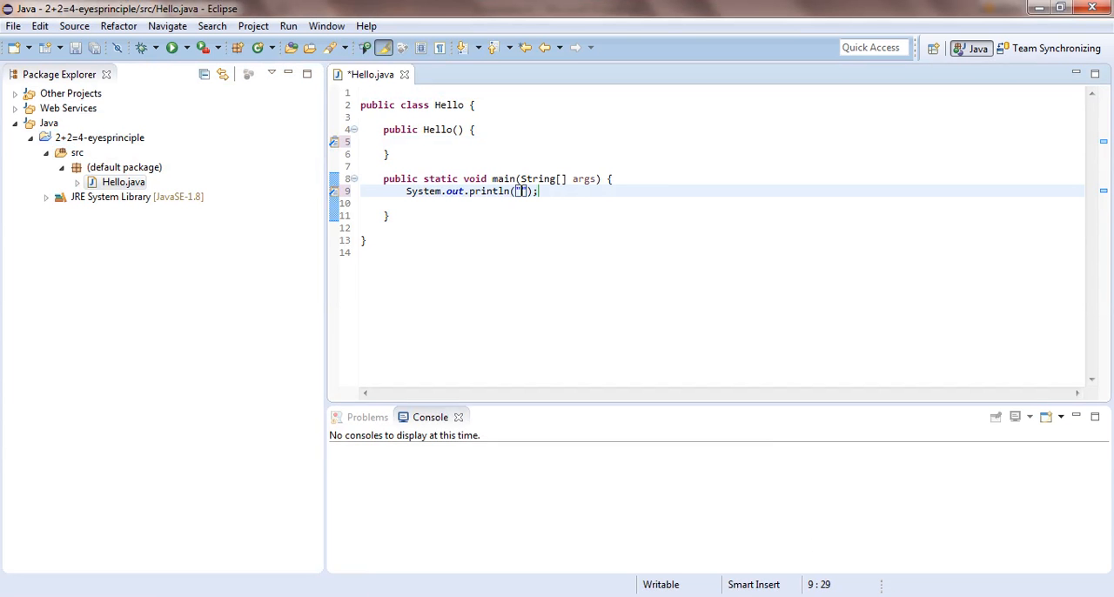
pyautogui.write('Hello')
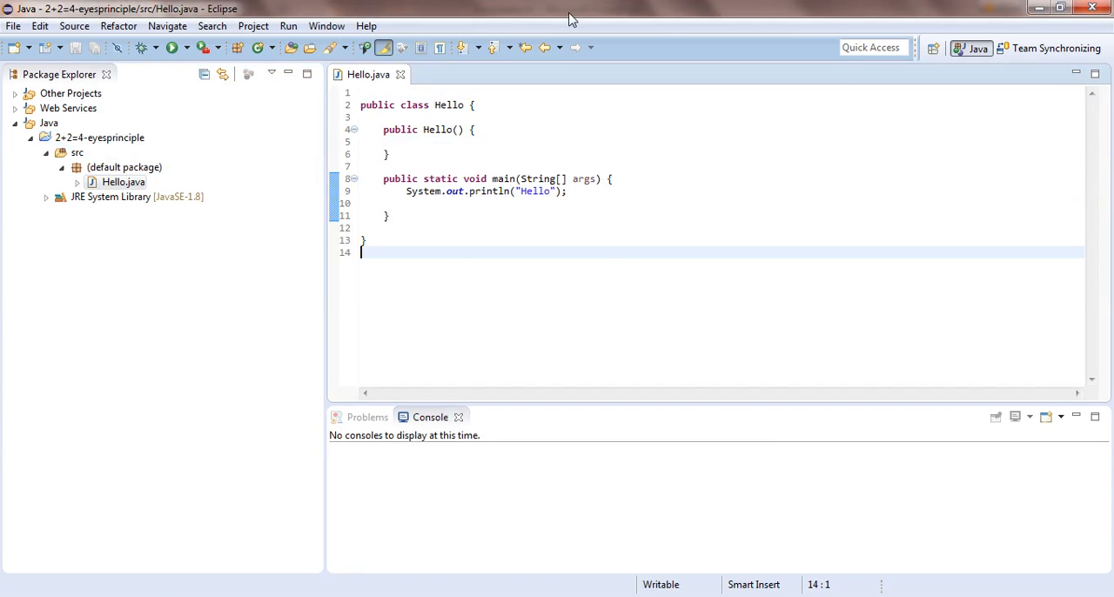
pyautogui.click(123, 167)
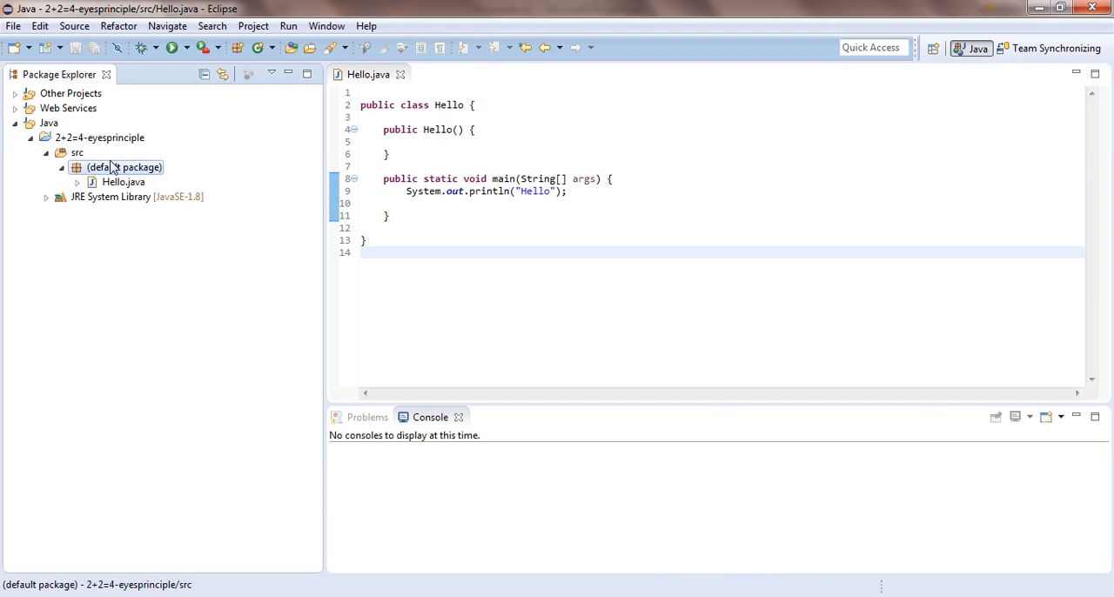
# - Create the com.tutorialbyexample package under src and select it in the explorer
pyautogui.rightClick(78, 152)
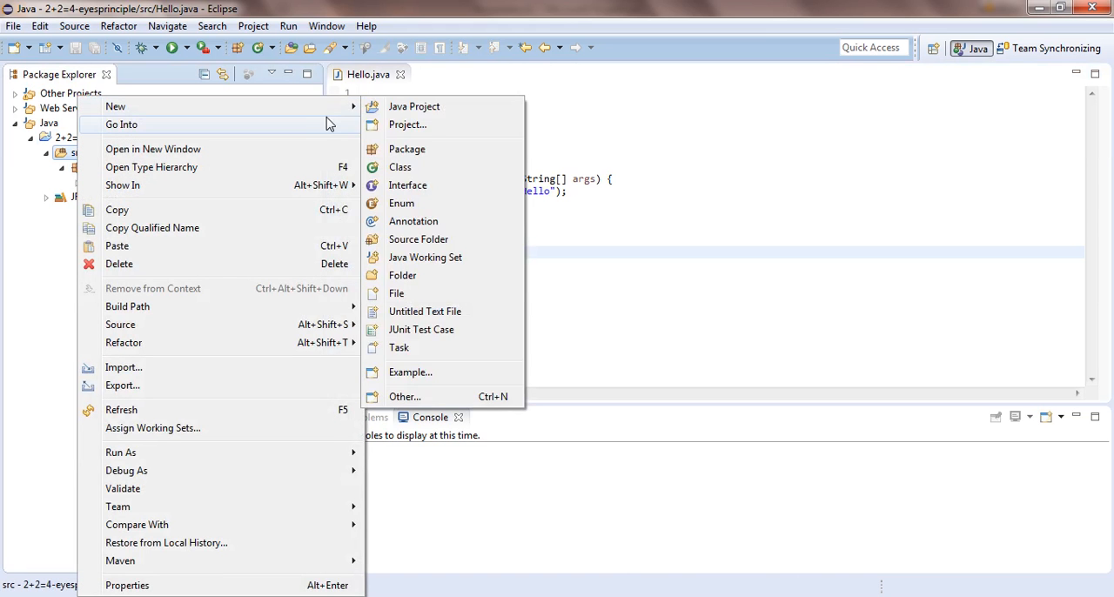
pyautogui.moveTo(401, 167)
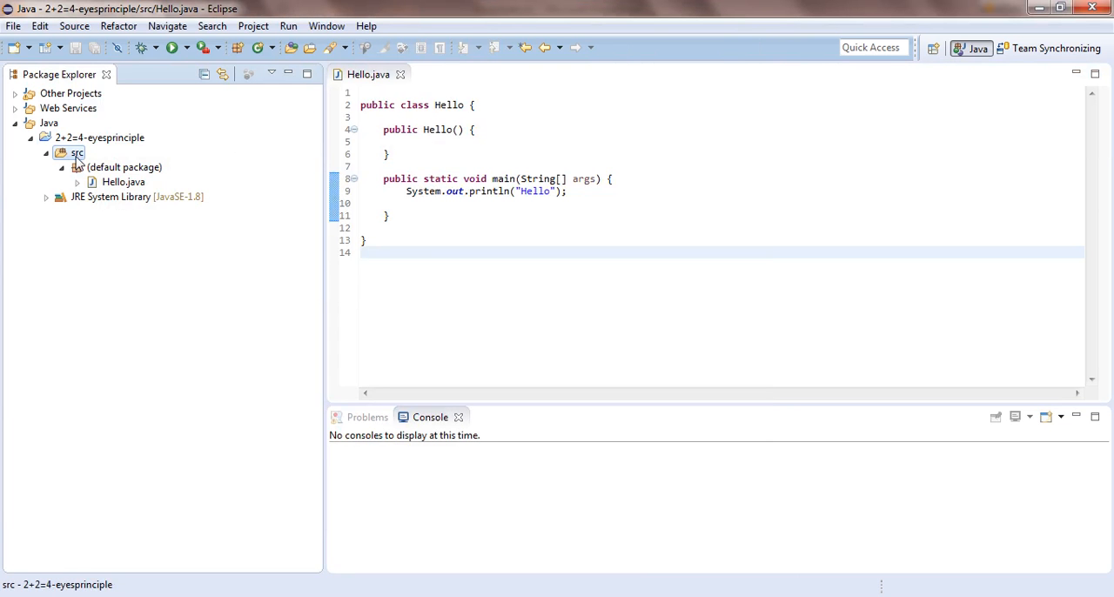
pyautogui.rightClick(76, 152)
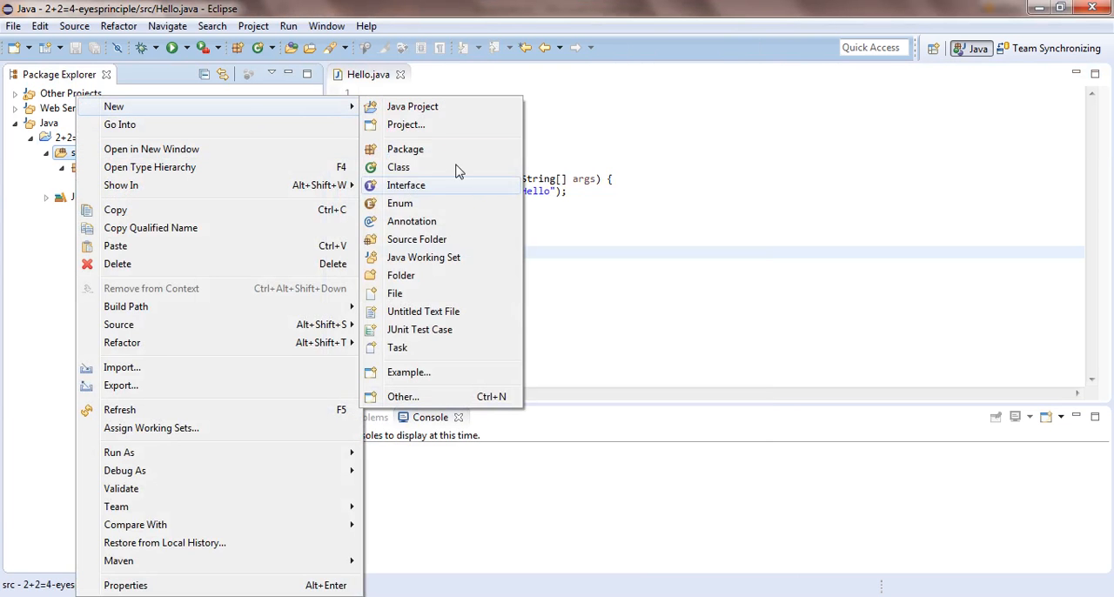
pyautogui.click(404, 148)
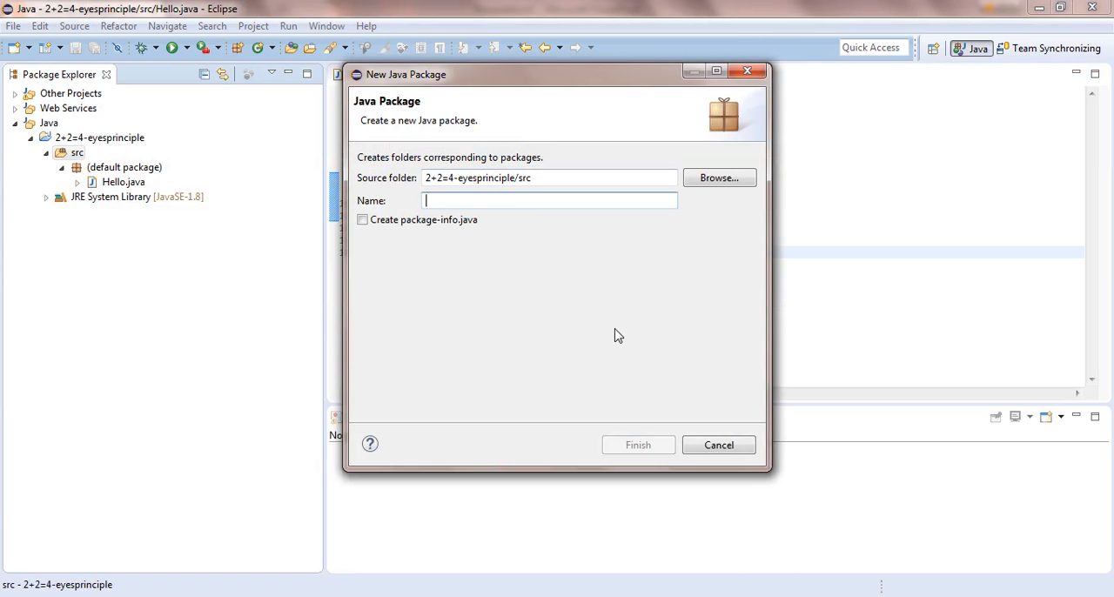
pyautogui.write('com.tutorialbyexamp')
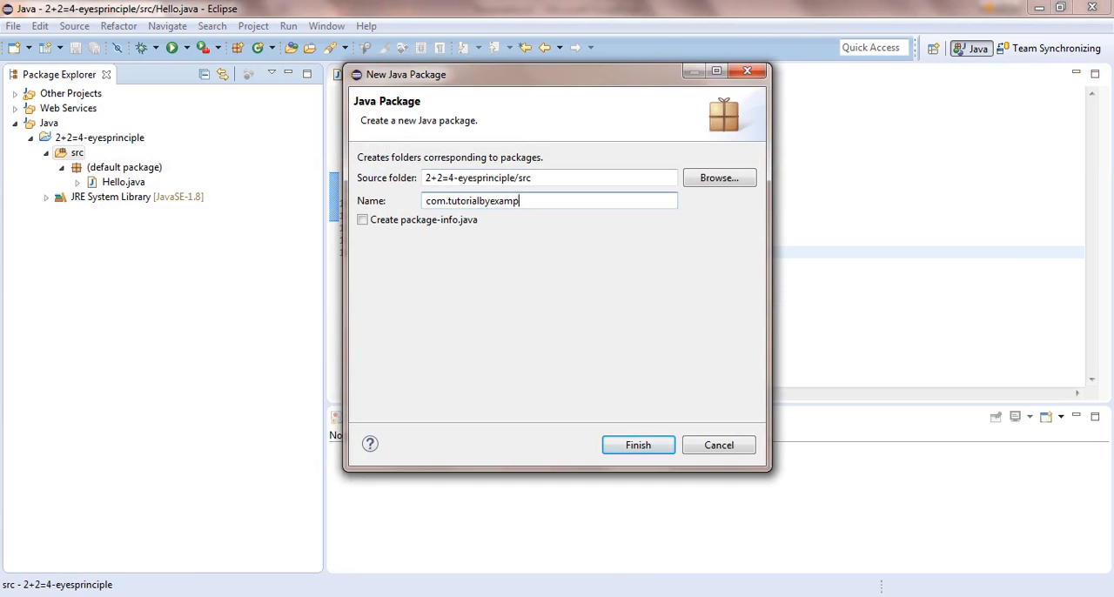
pyautogui.click(638, 445)
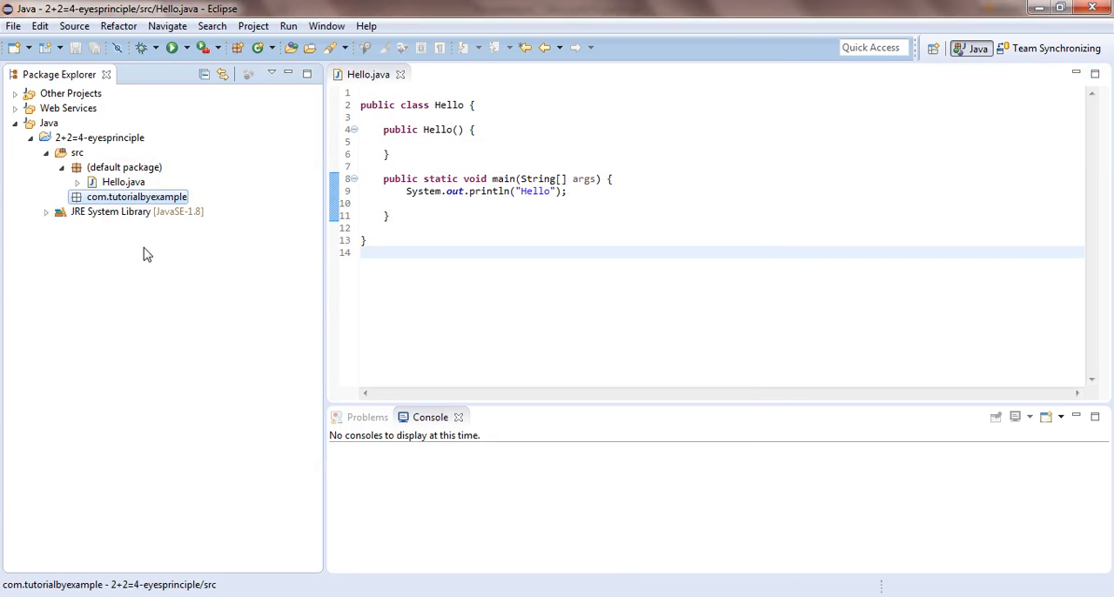
pyautogui.moveTo(135, 208)
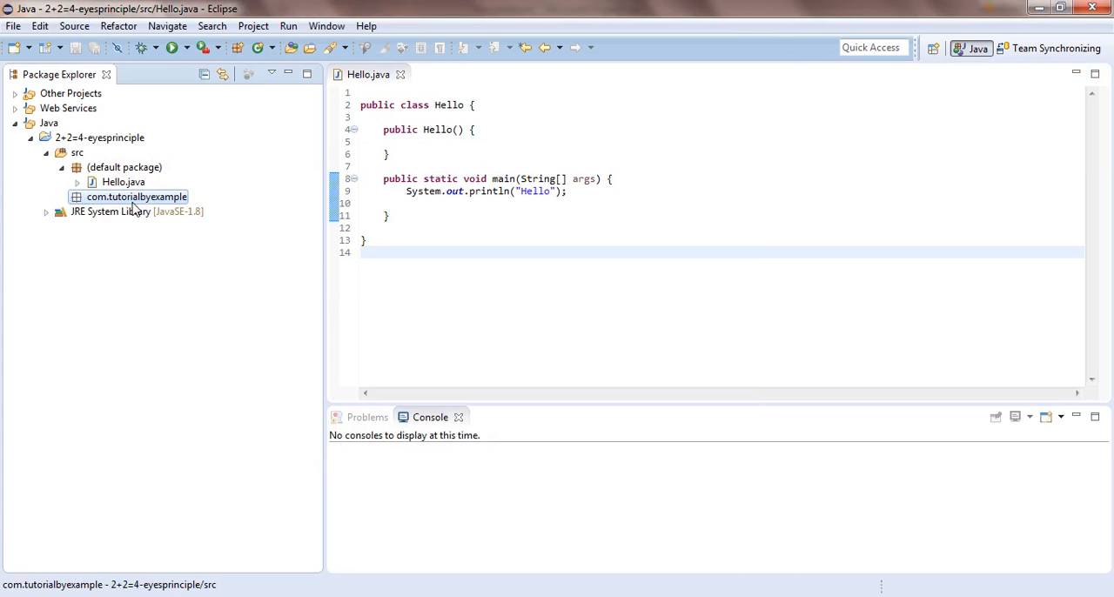
pyautogui.click(124, 182)
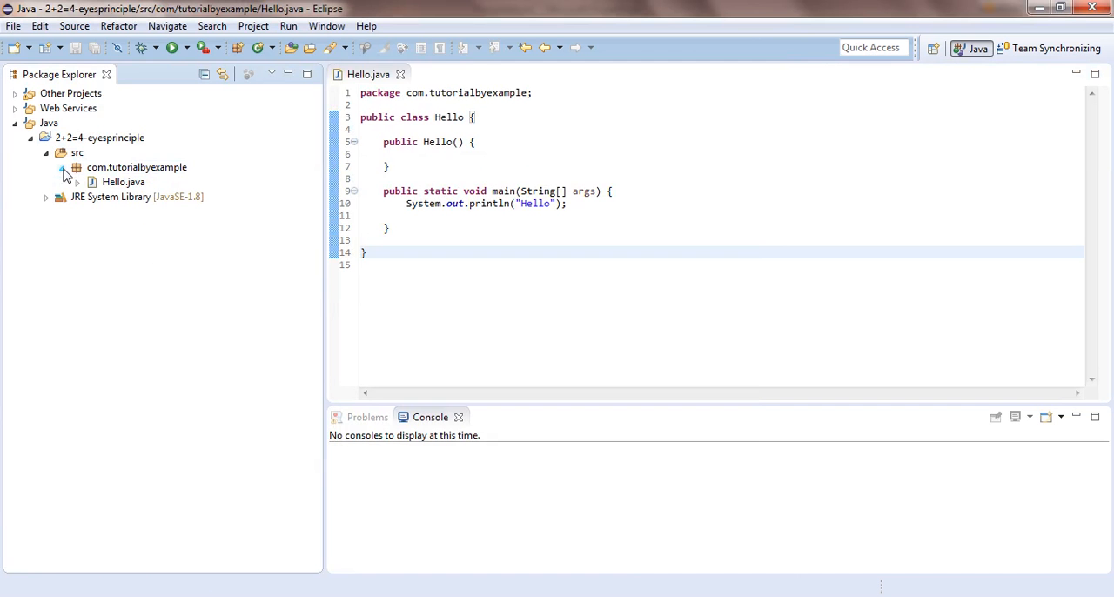
pyautogui.click(123, 182)
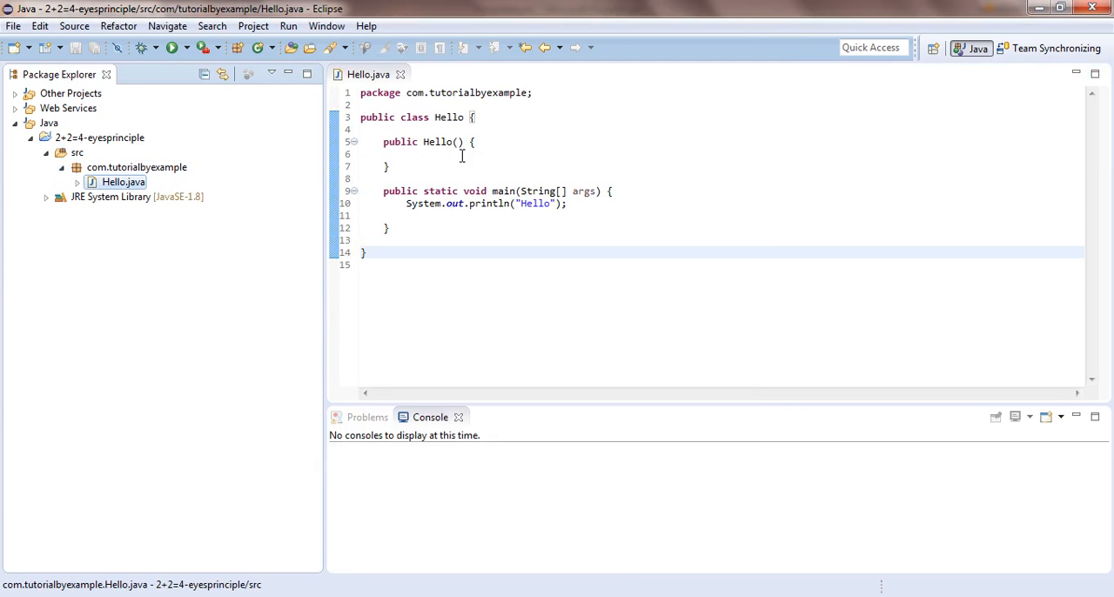
pyautogui.click(77, 152)
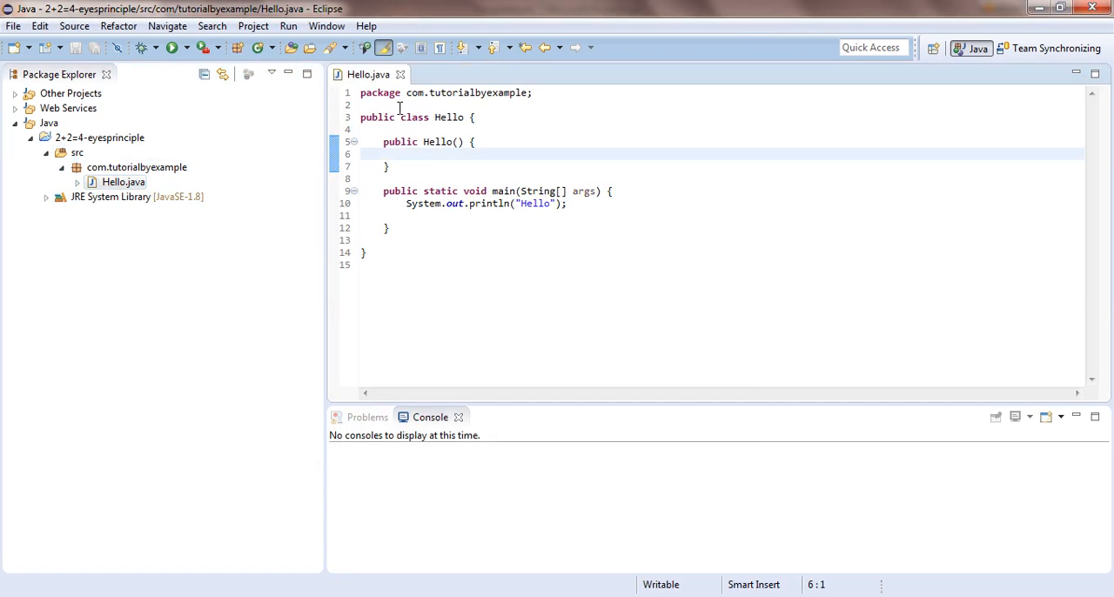
pyautogui.click(374, 104)
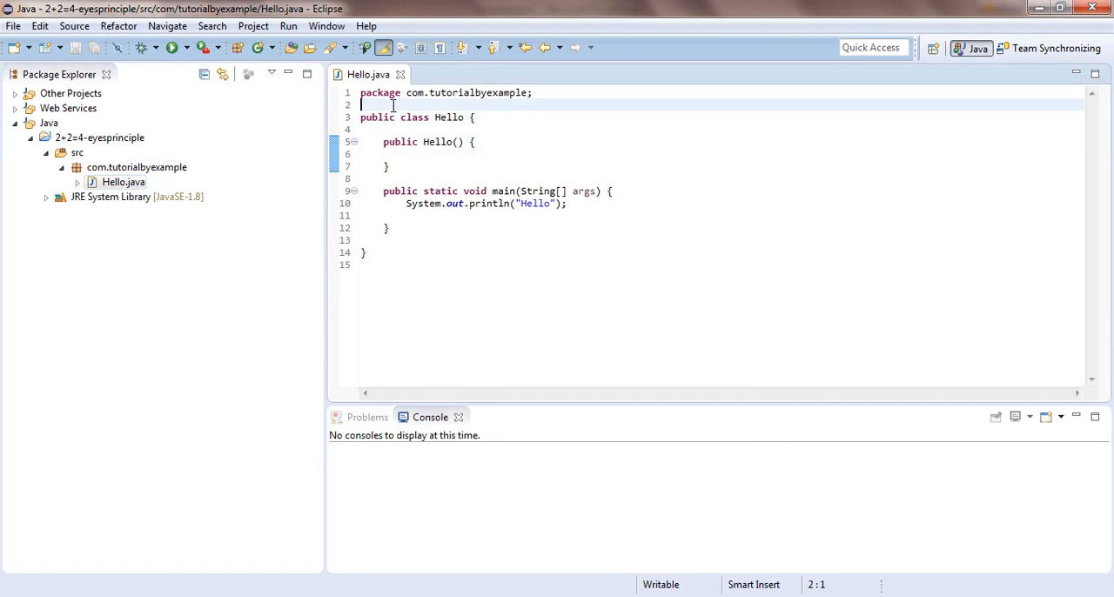
# - Type a /* block comment containing 'Hello Examples' above class Hello
pyautogui.write('/')
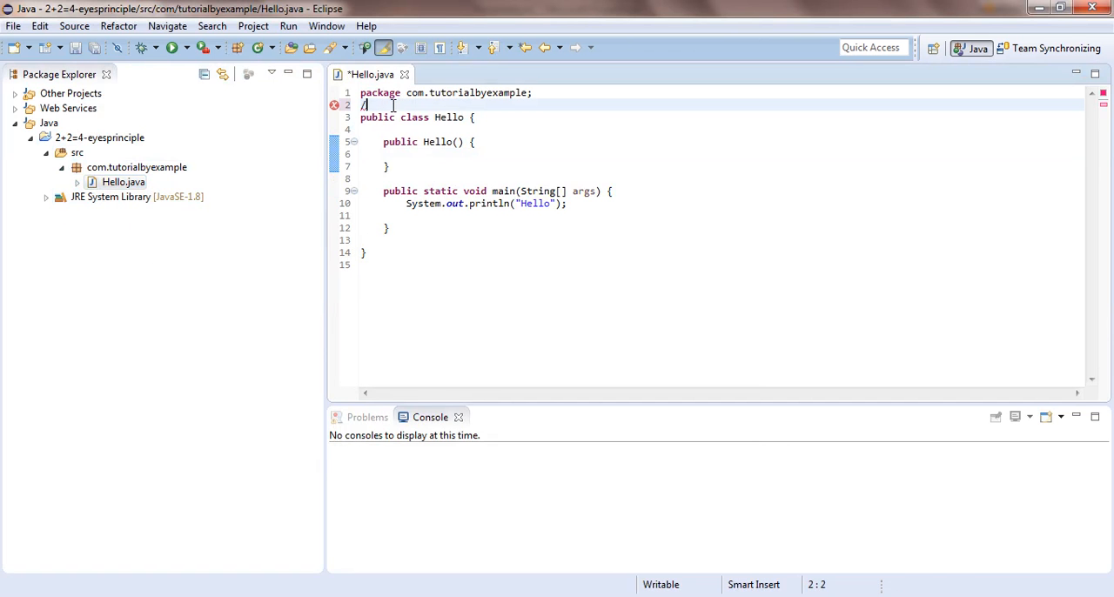
pyautogui.write('*')
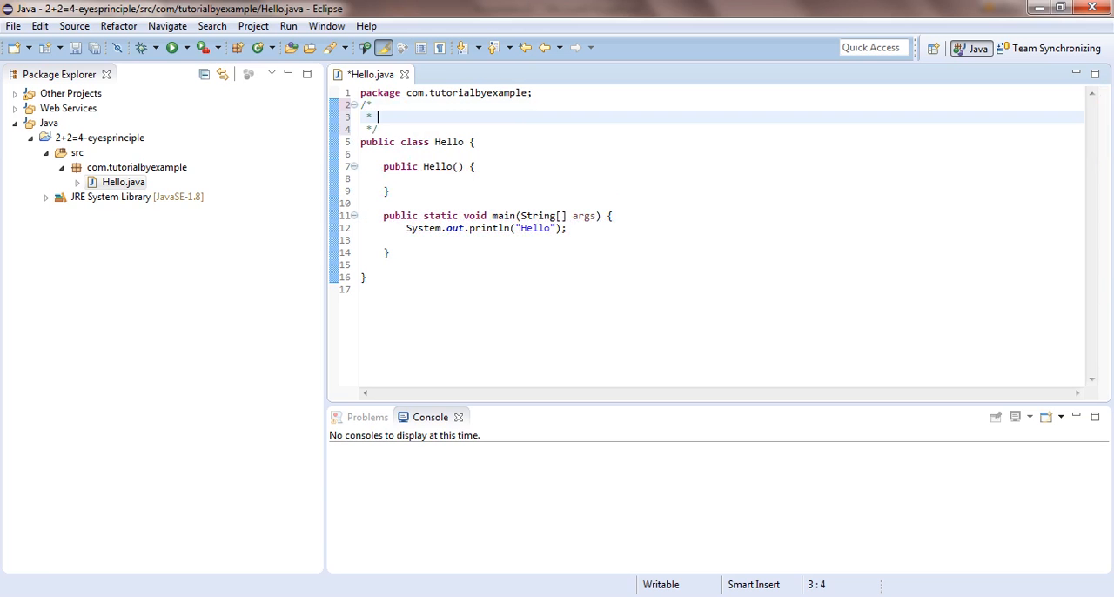
pyautogui.write('Hello Wor')
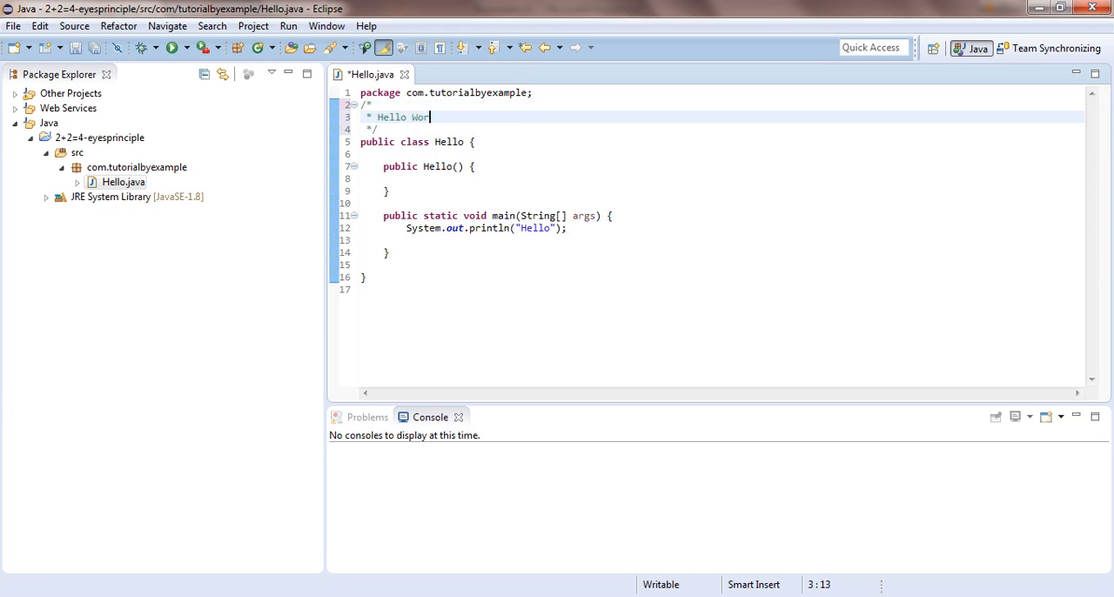
pyautogui.write('Example')
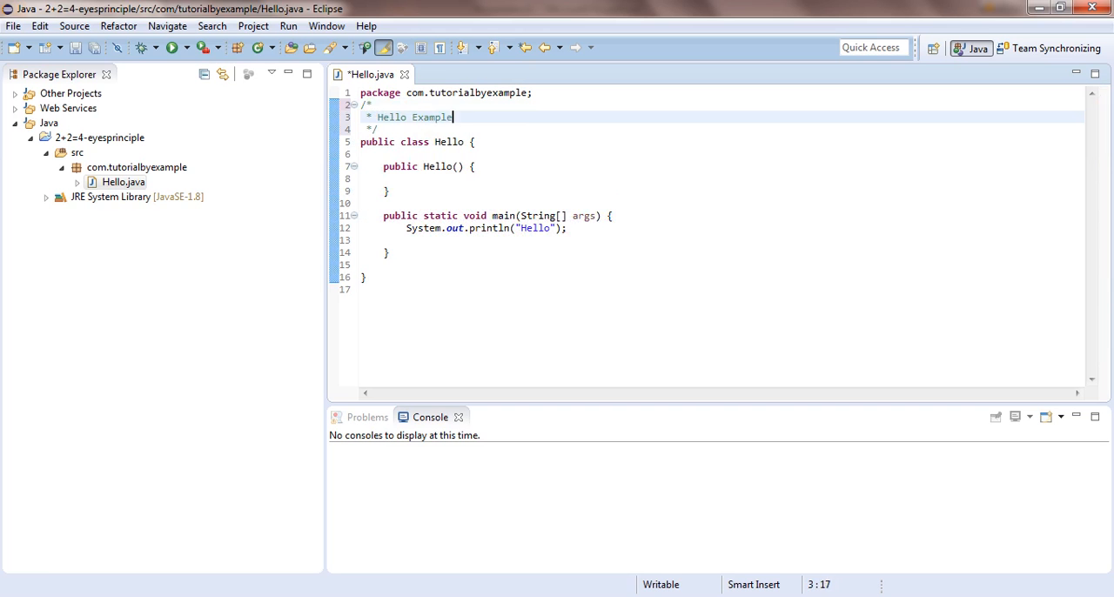
pyautogui.write('s')
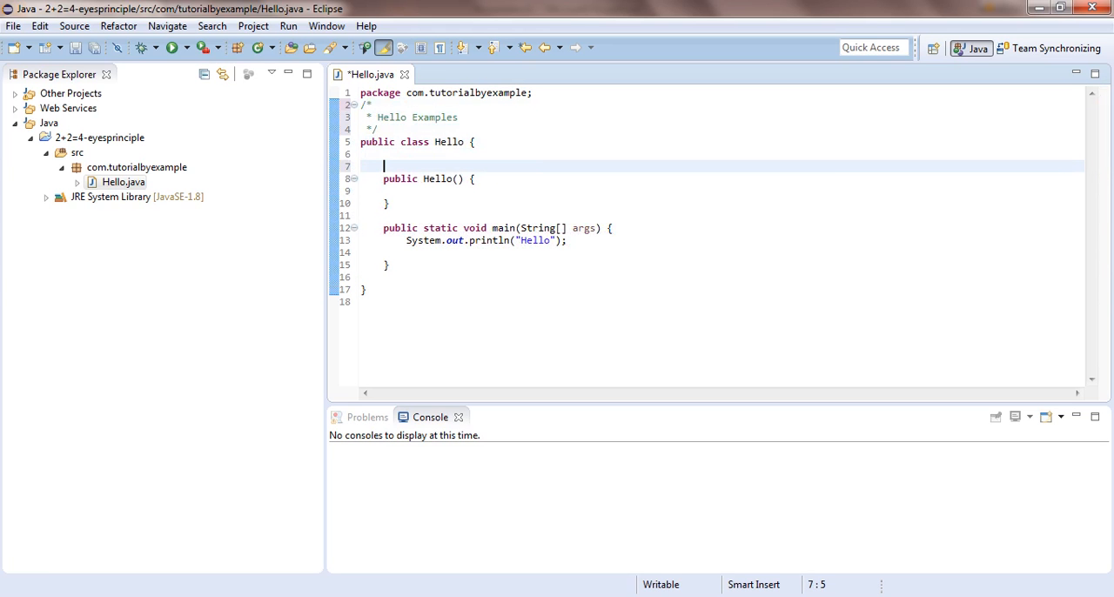
# - Type the single-line comment '//Defult constructor' above public Hello()
pyautogui.write('/')
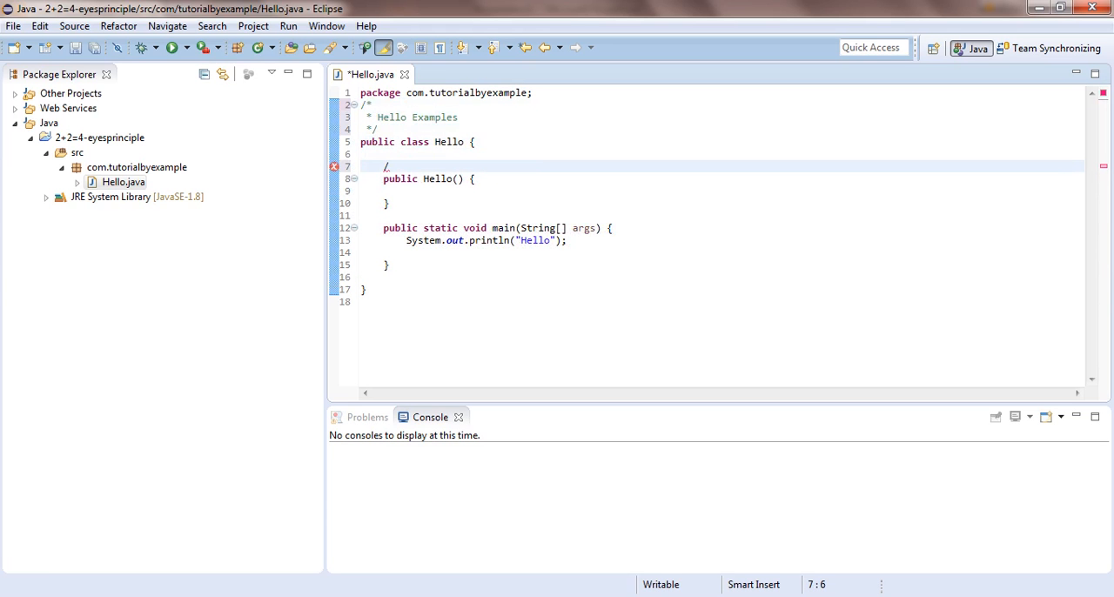
pyautogui.write('/')
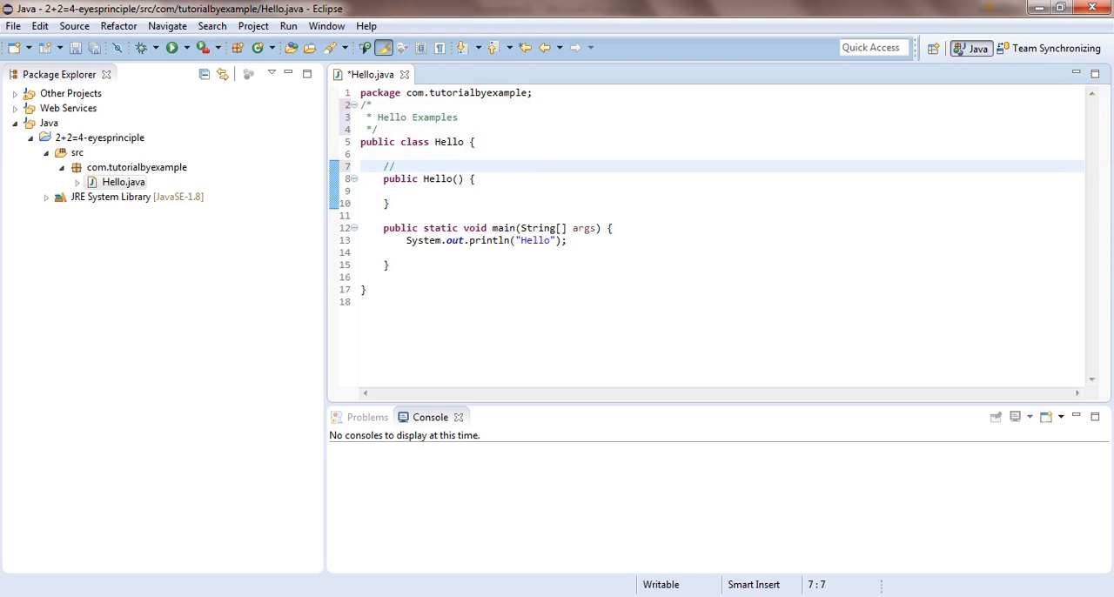
pyautogui.write('Def')
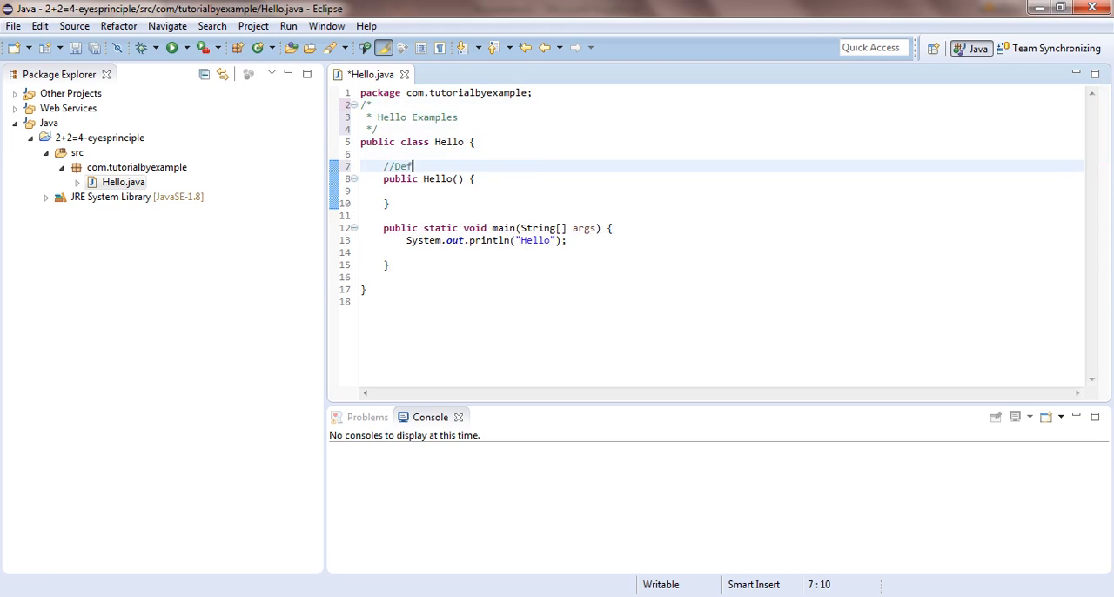
pyautogui.write('ult const')
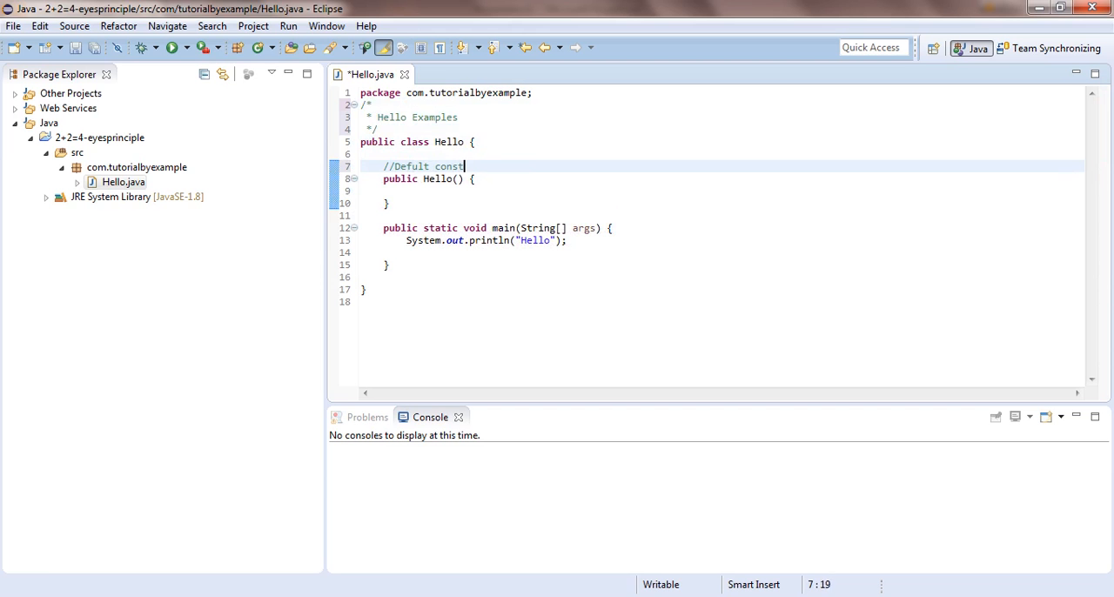
pyautogui.write('ructor')
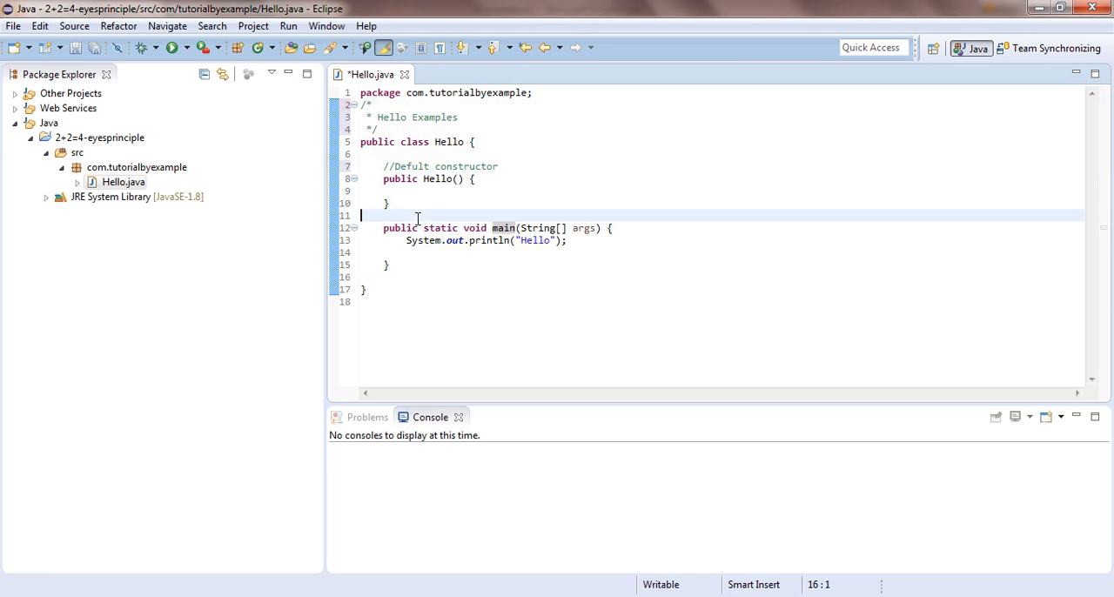
# - Type '// main method' above main, correcting the misspelled 'methio' ending
pyautogui.write('/')
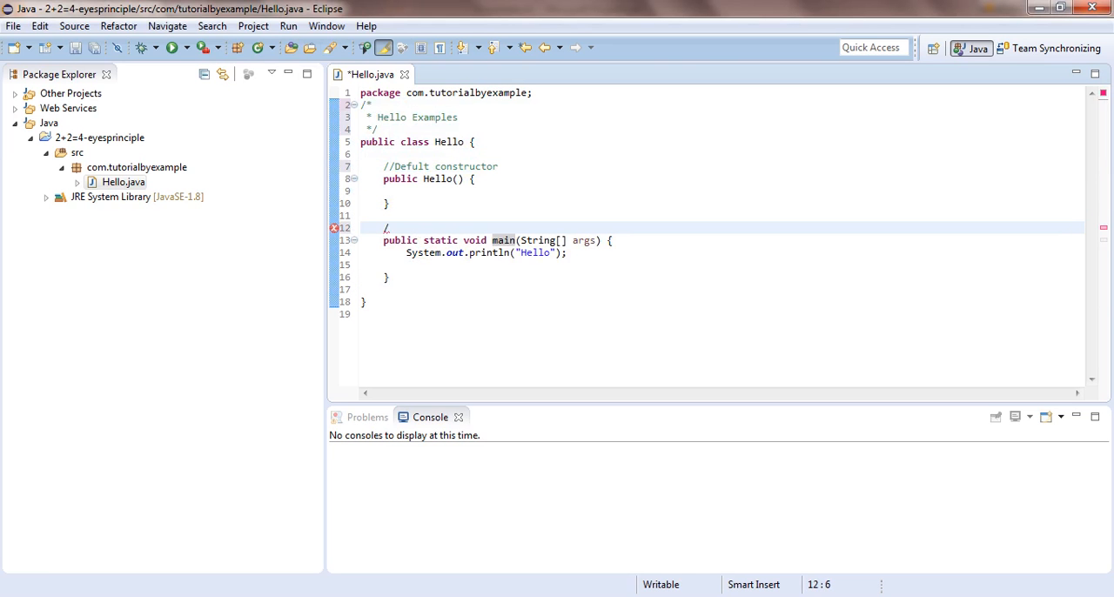
pyautogui.write('/')
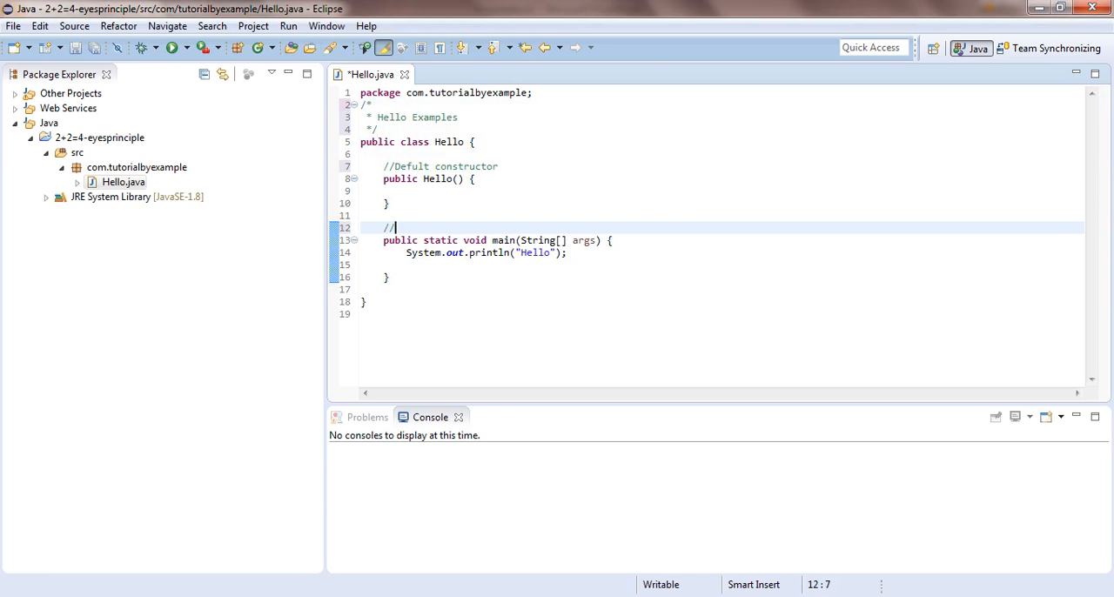
pyautogui.write('main methio')
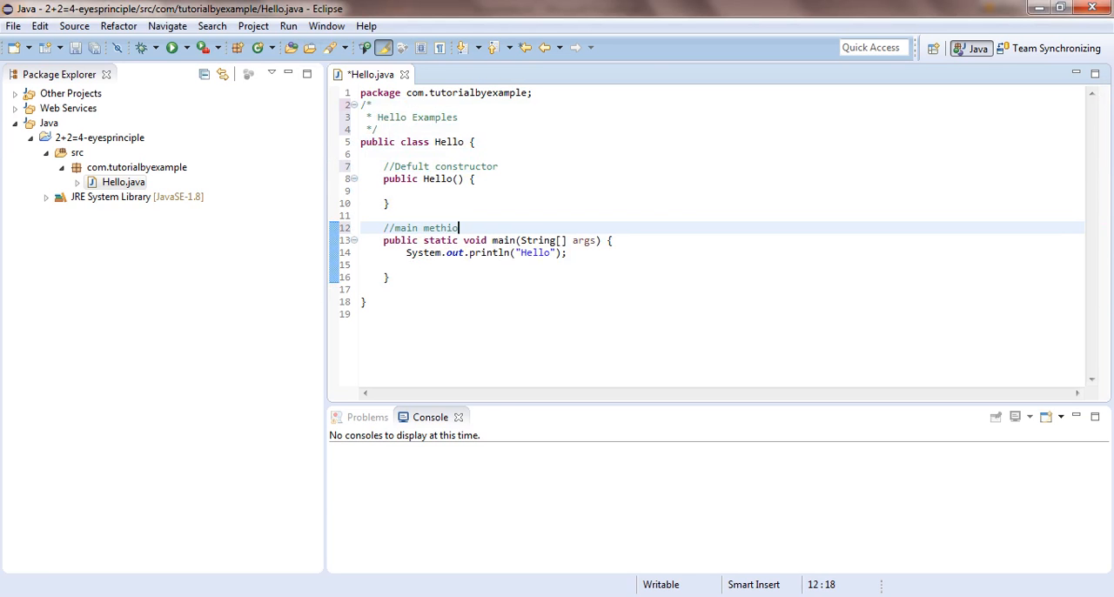
pyautogui.press('BackSpace')
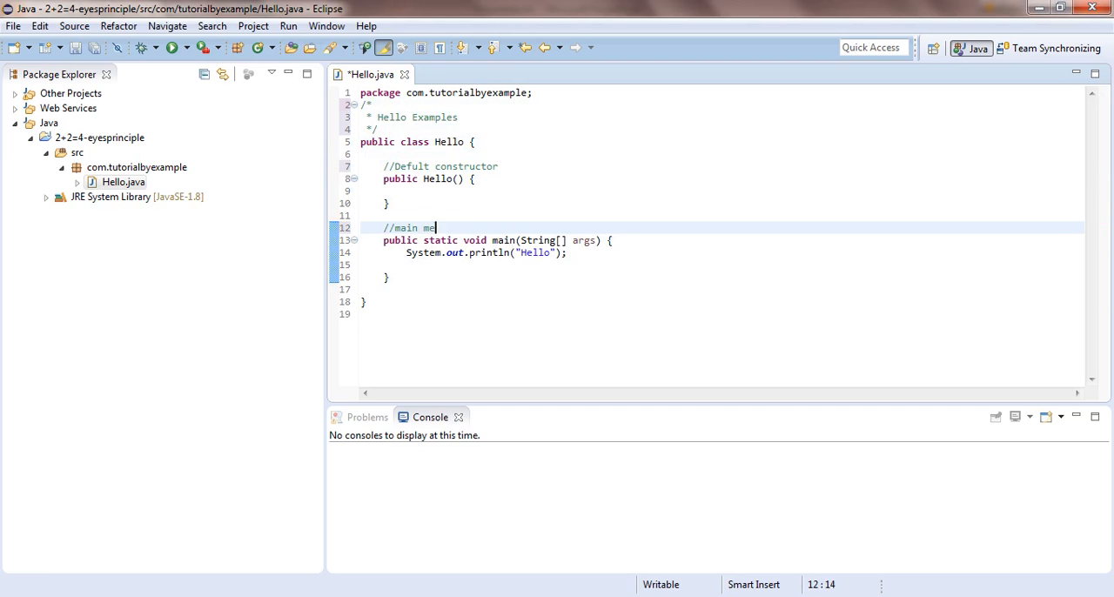
pyautogui.write('thod')
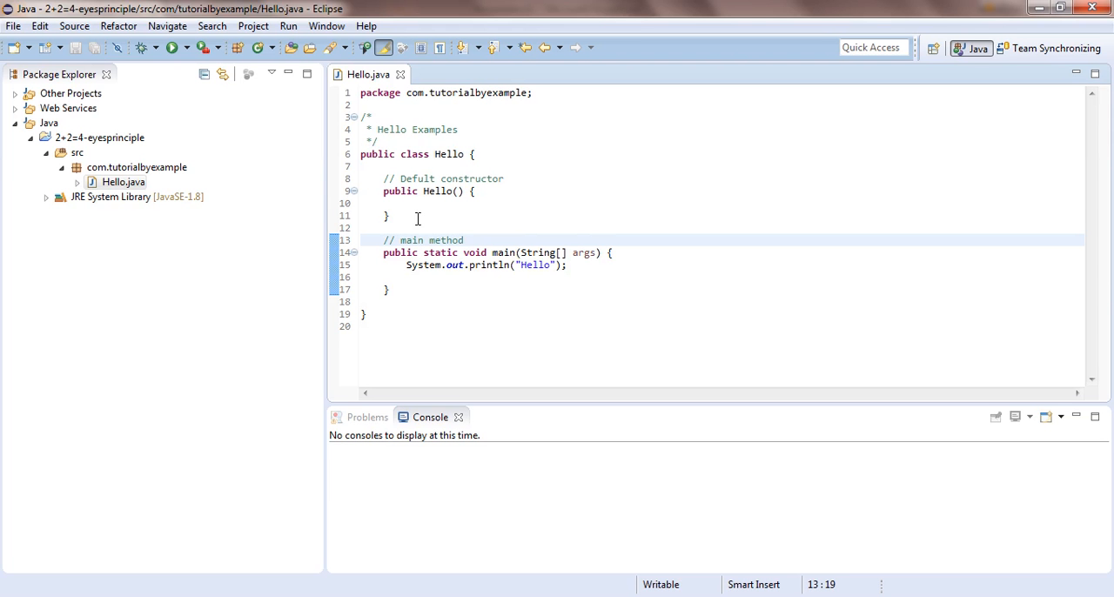
pyautogui.click(464, 239)
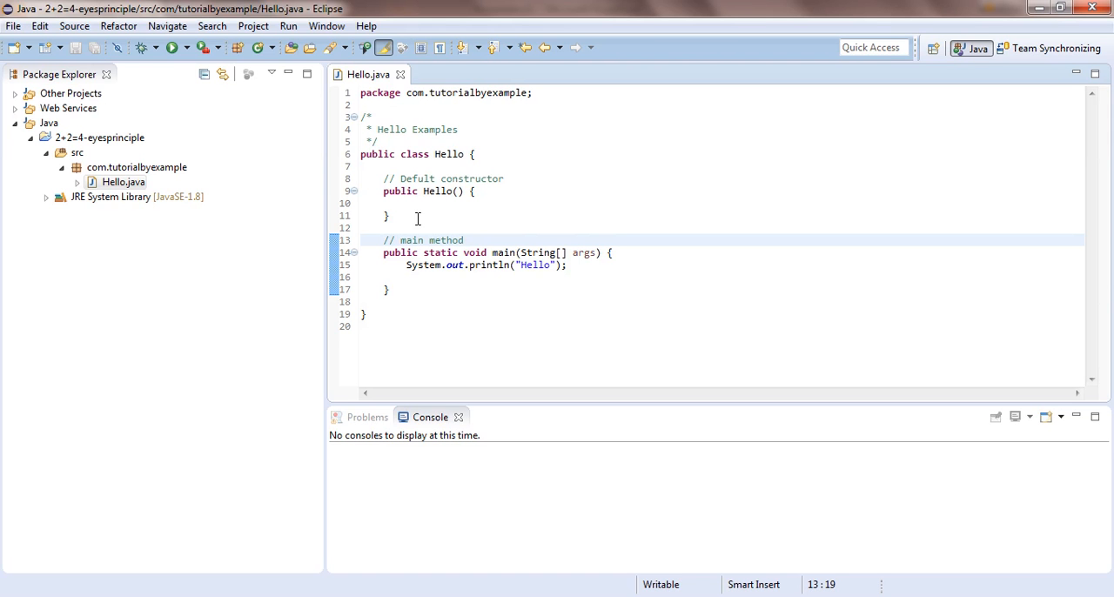
pyautogui.click(465, 240)
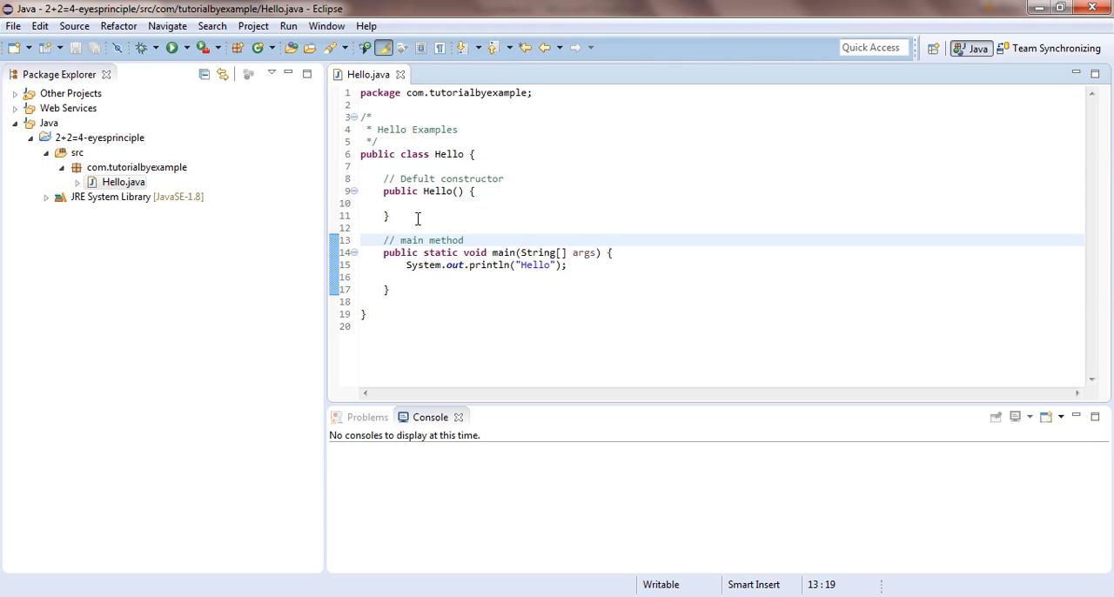
pyautogui.click(465, 239)
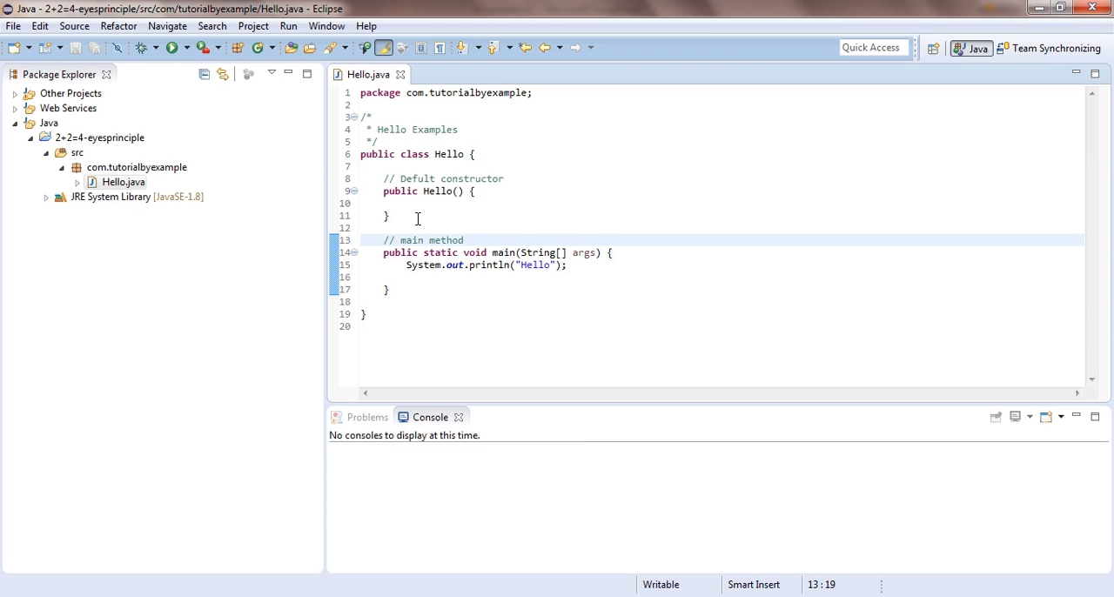
pyautogui.click(465, 240)
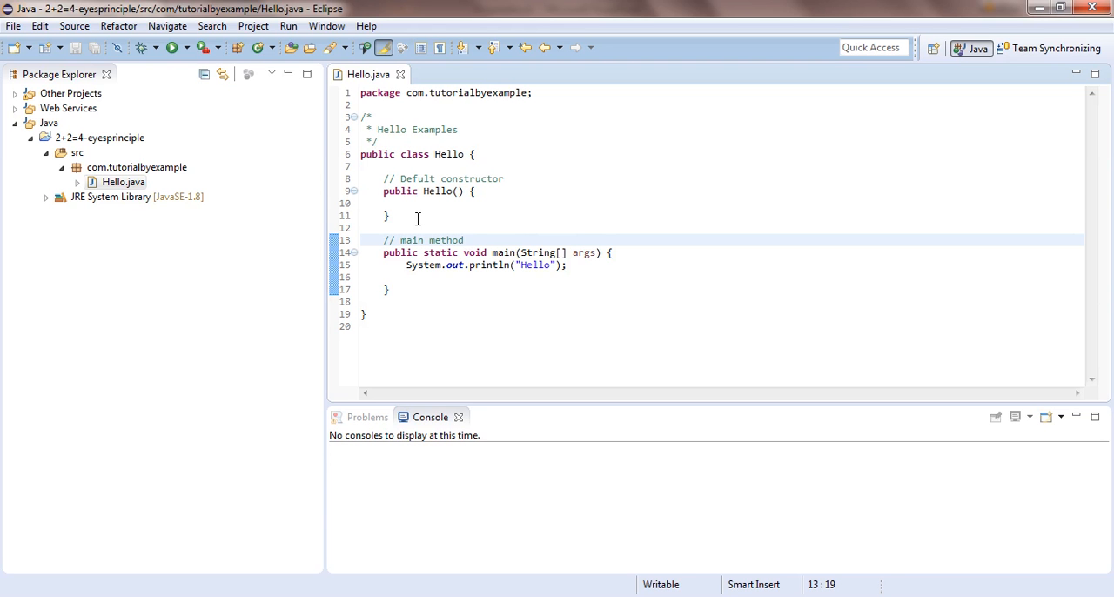
pyautogui.moveTo(418, 217)
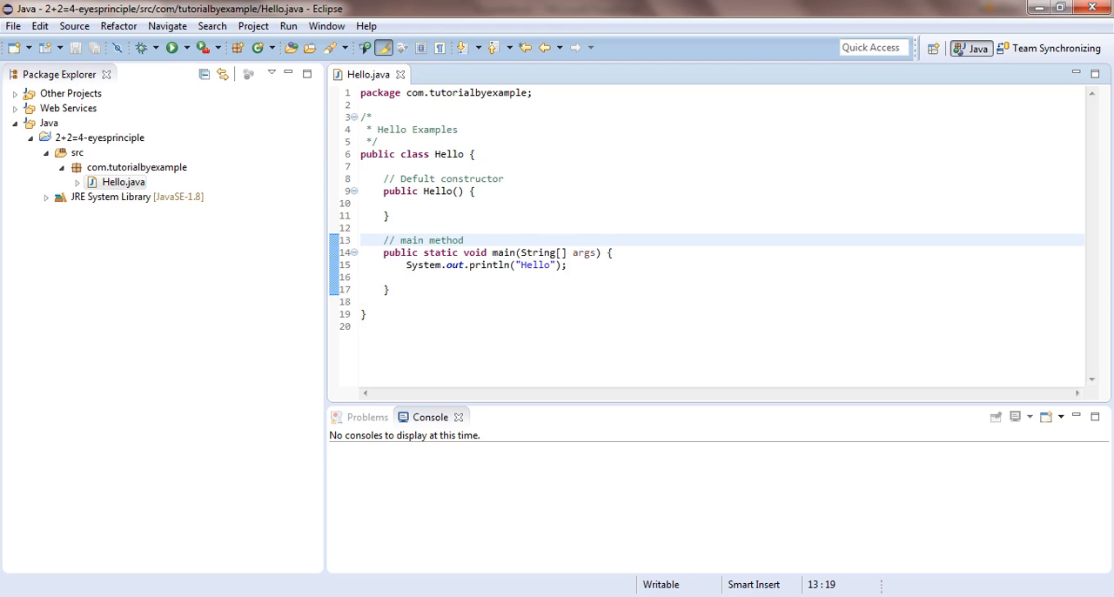